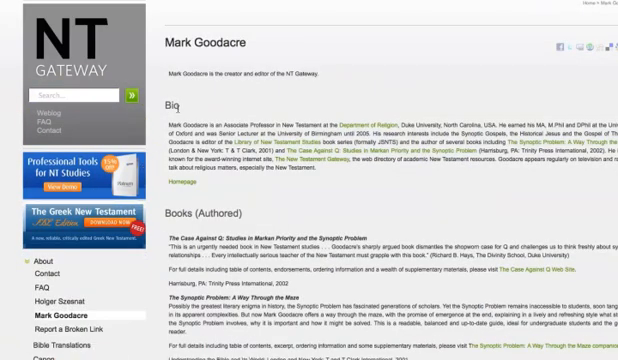
scroll(down, 3)
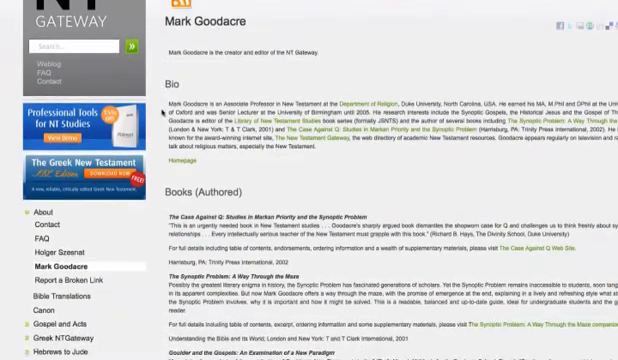
scroll(down, 3)
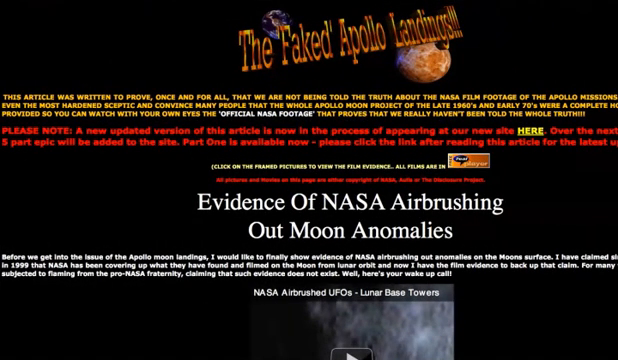
scroll(down, 3)
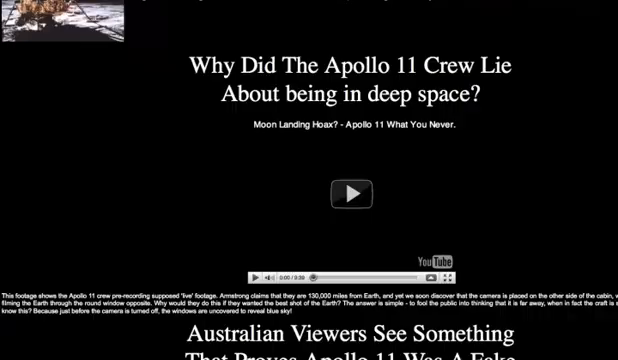
scroll(down, 3)
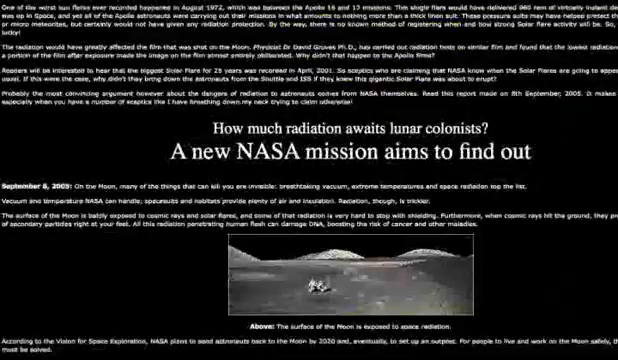
scroll(down, 3)
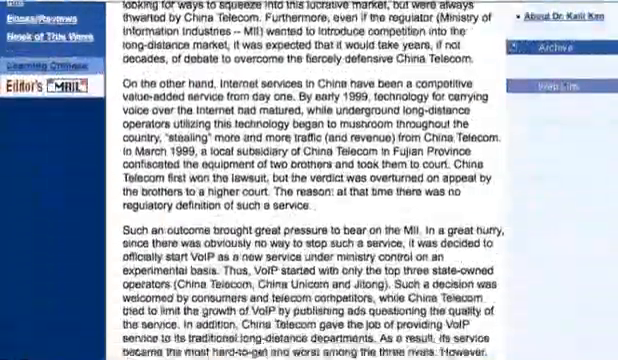
scroll(down, 3)
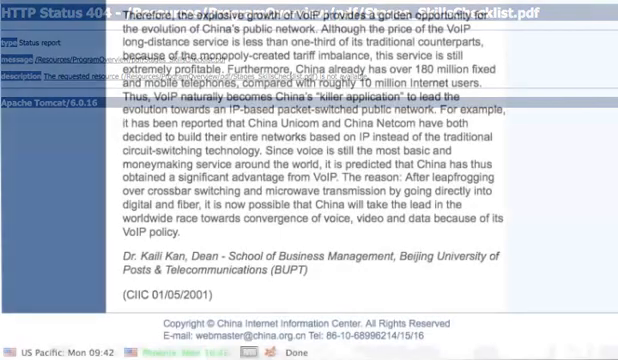
scroll(up, 3)
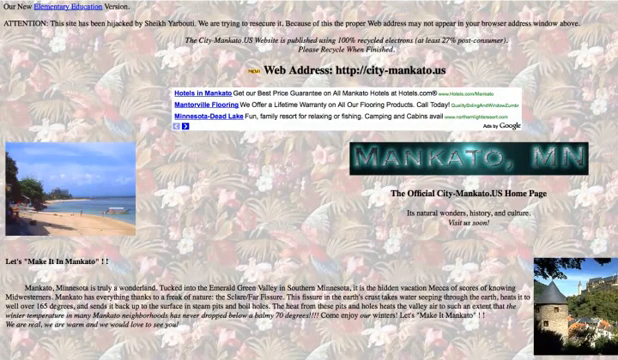
scroll(down, 3)
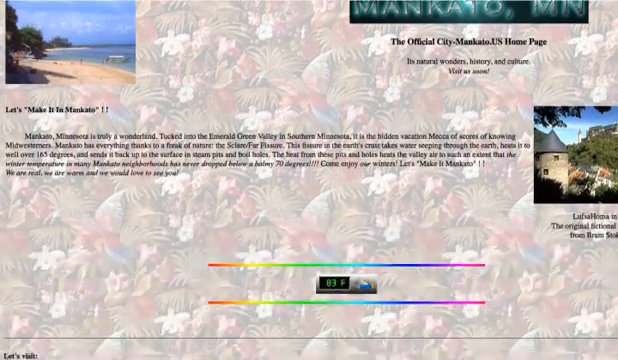